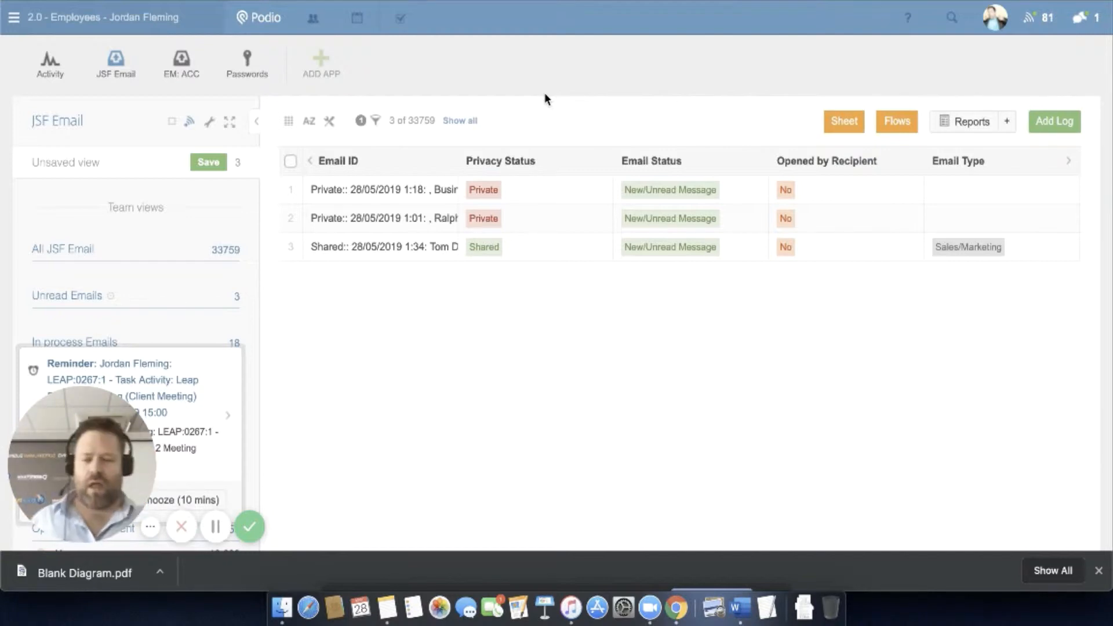
mouse_move(117, 17)
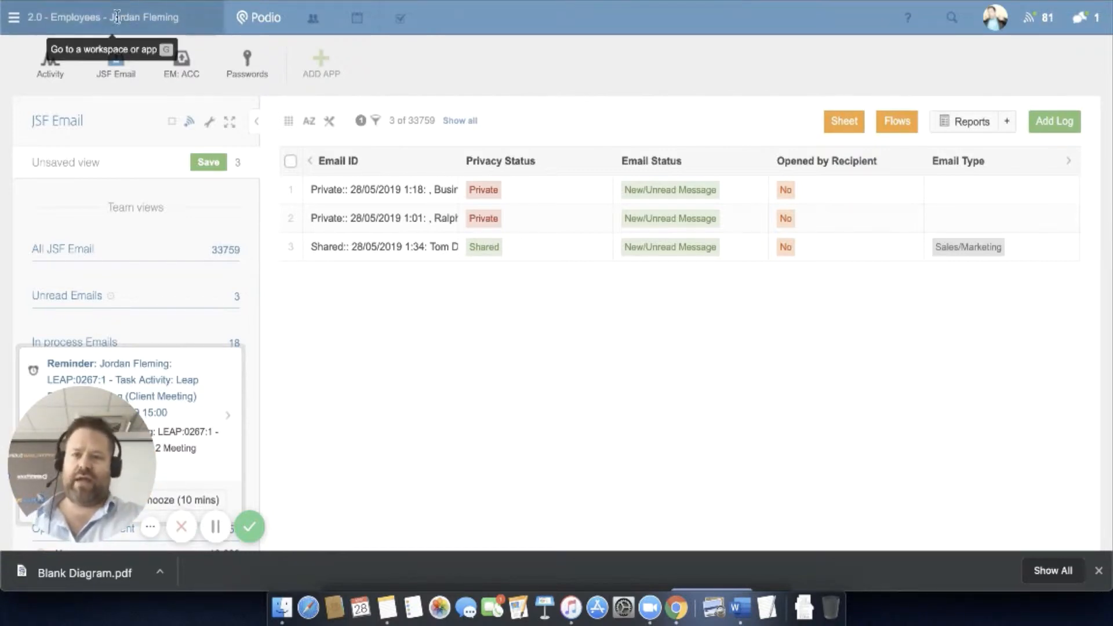
mouse_move(116, 60)
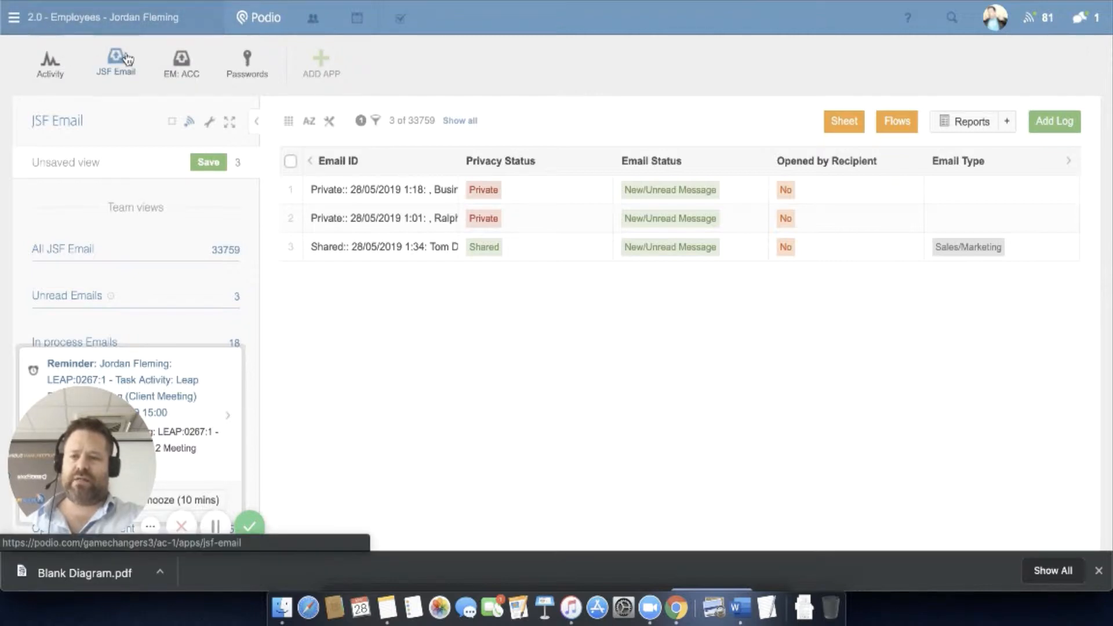
mouse_move(116, 63)
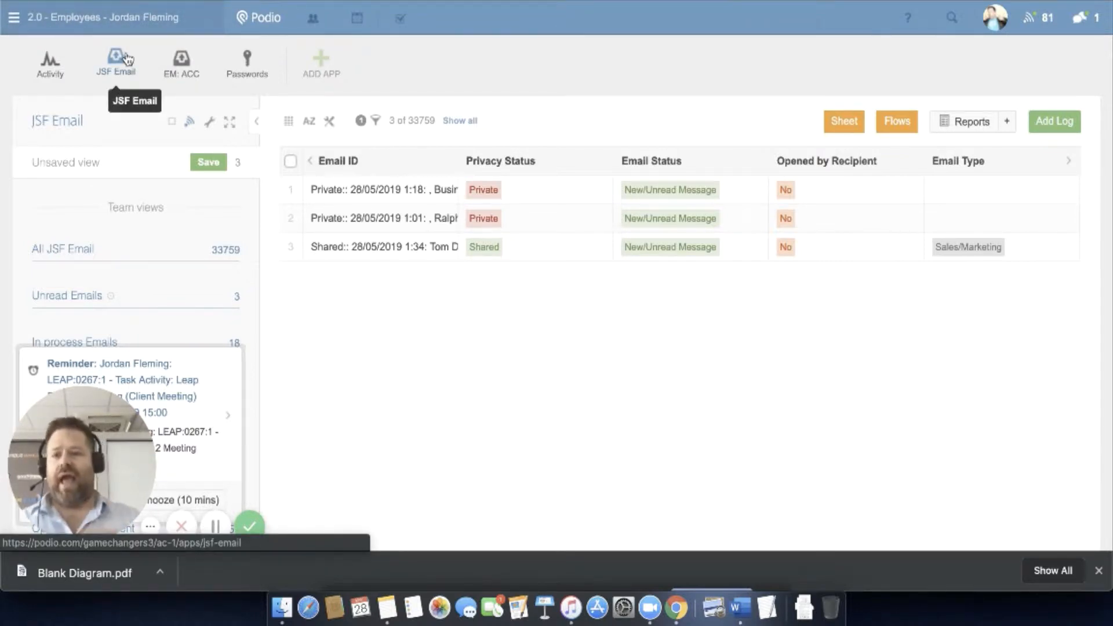
mouse_move(168, 225)
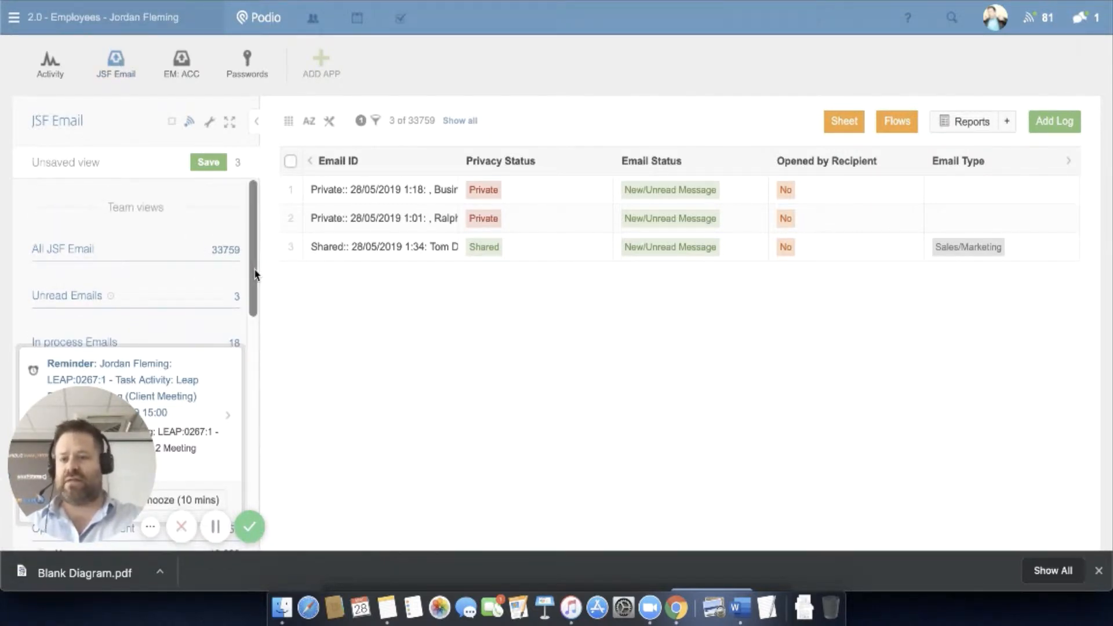
mouse_move(300, 306)
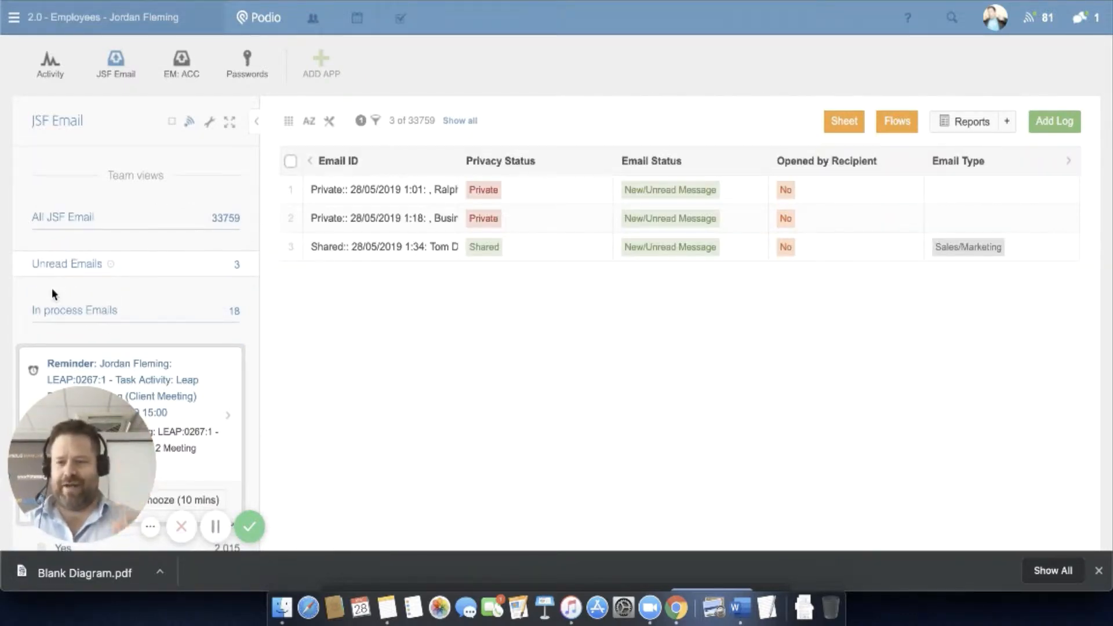
mouse_move(162, 235)
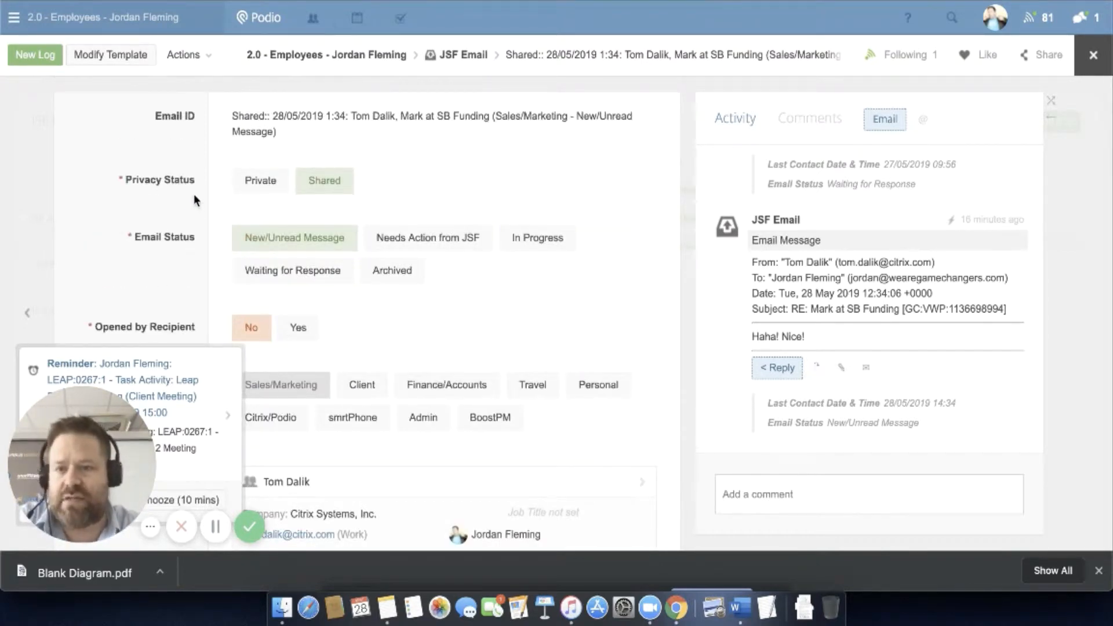
mouse_move(218, 166)
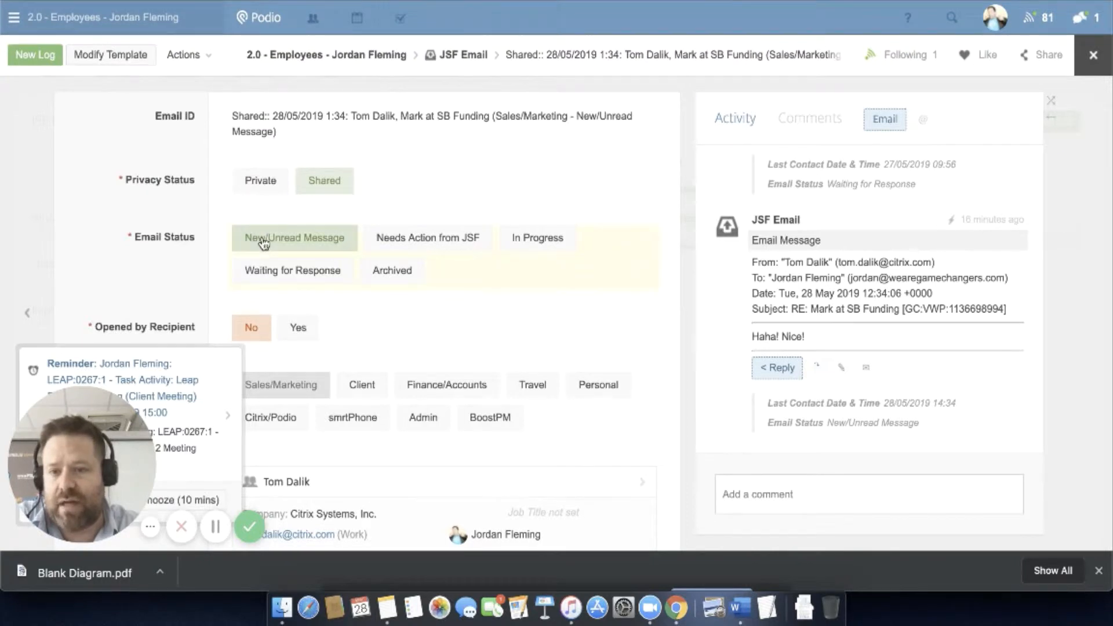
mouse_move(222, 244)
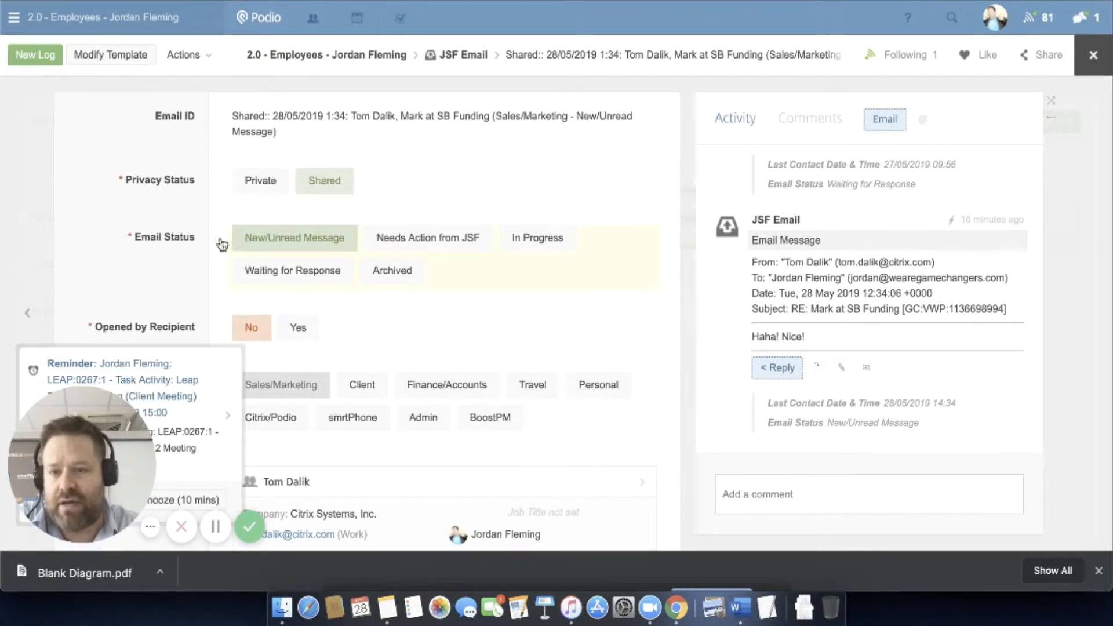
Scroll through the shared email's recipient, subject, date, company and linked Email Log fields.
scroll(down, 3)
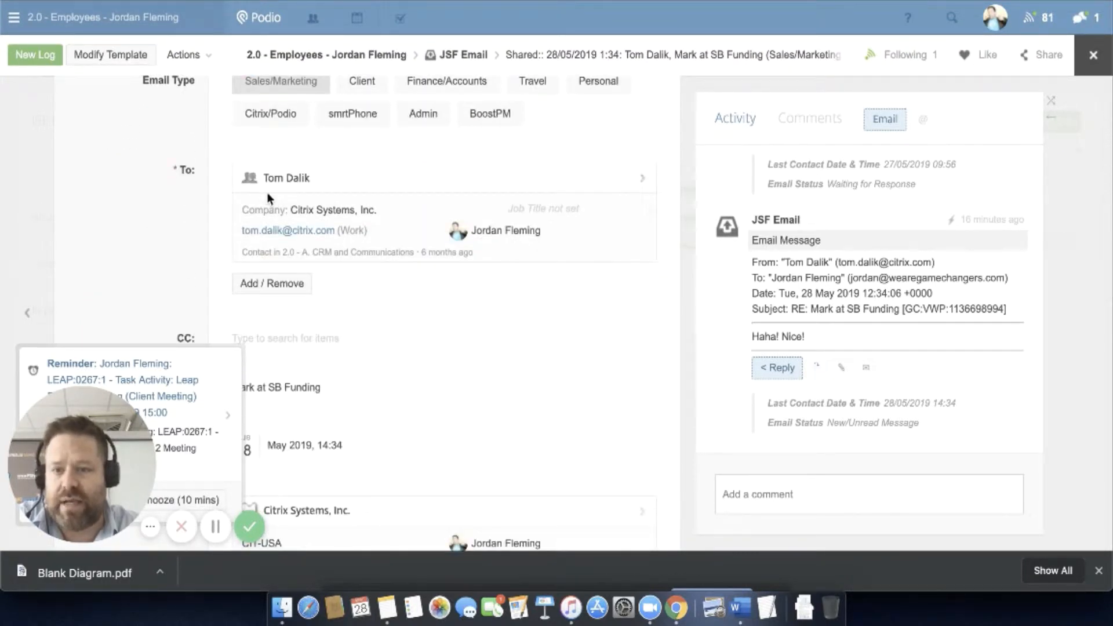
scroll(down, 3)
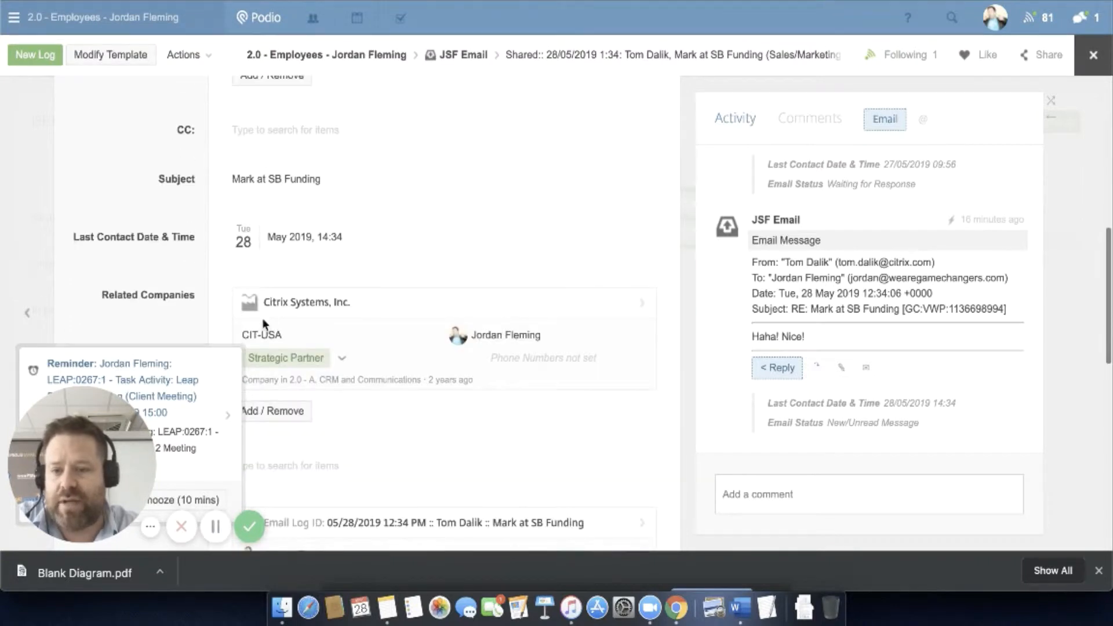
scroll(down, 3)
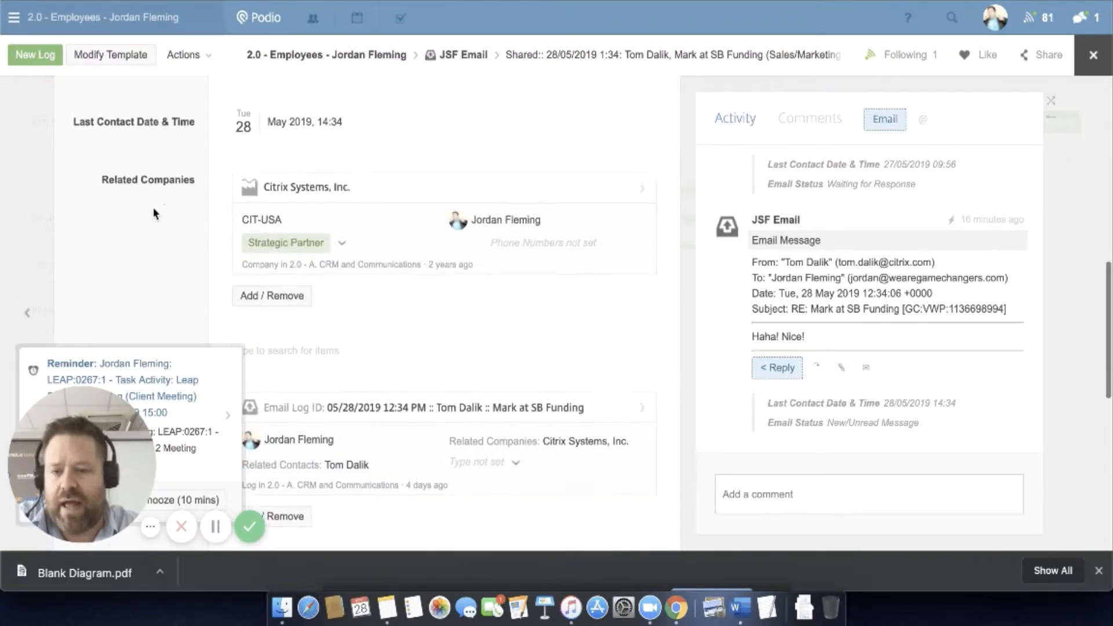
scroll(up, 3)
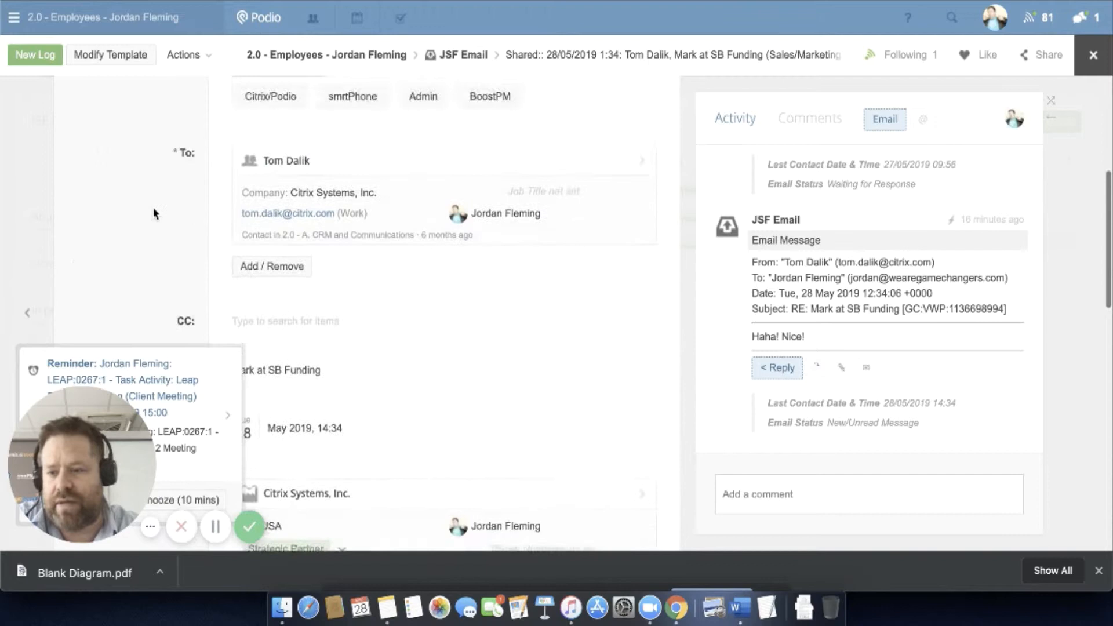
scroll(up, 3)
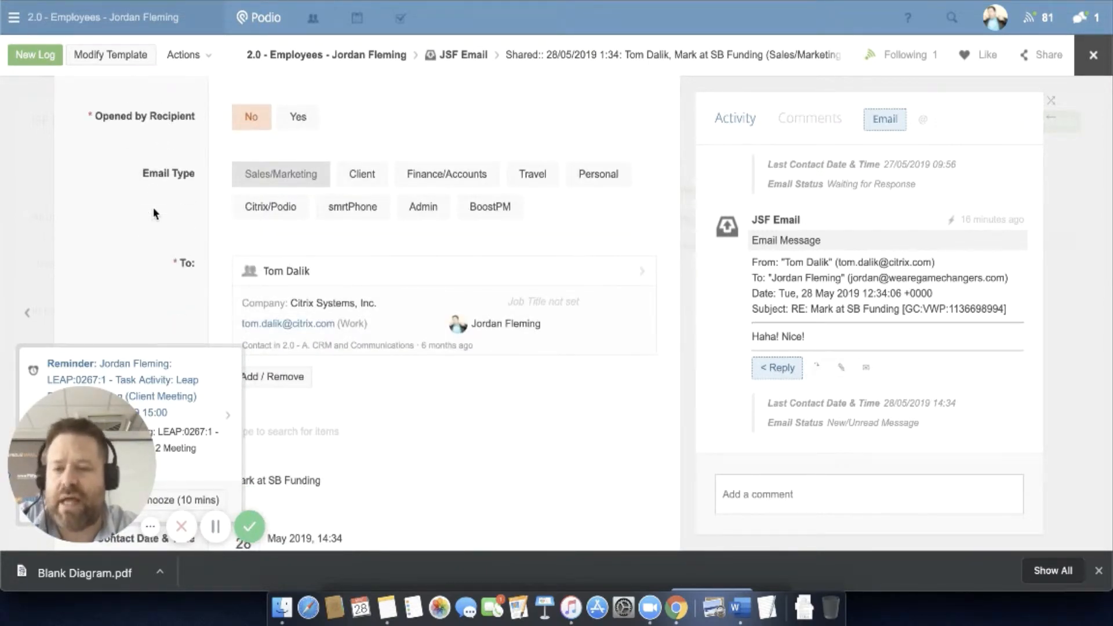
click(1092, 54)
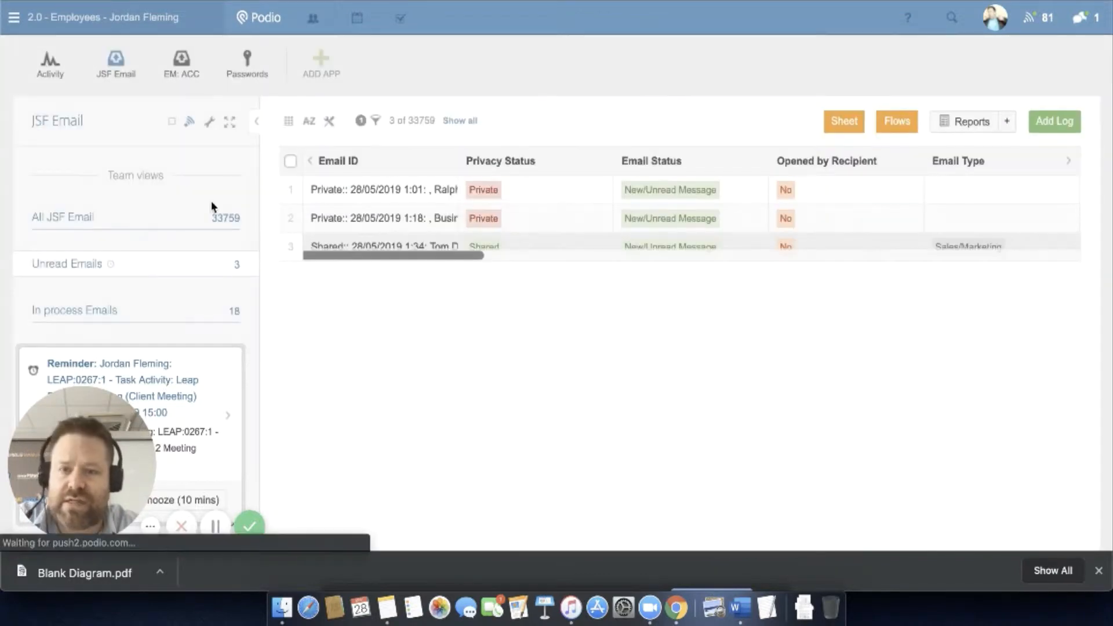
mouse_move(399, 246)
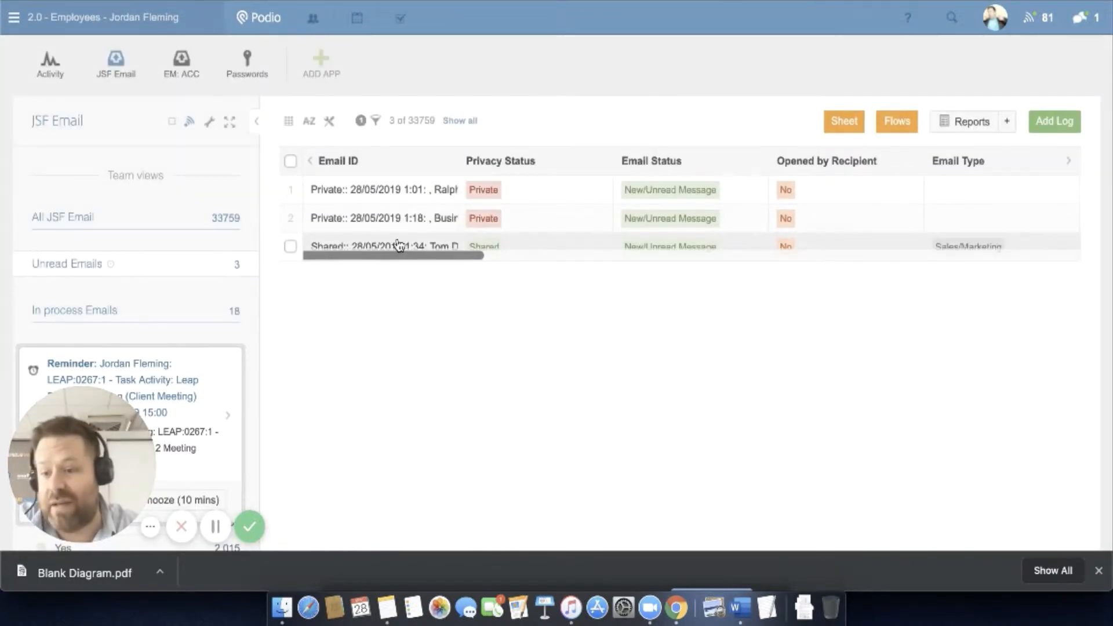
mouse_move(399, 246)
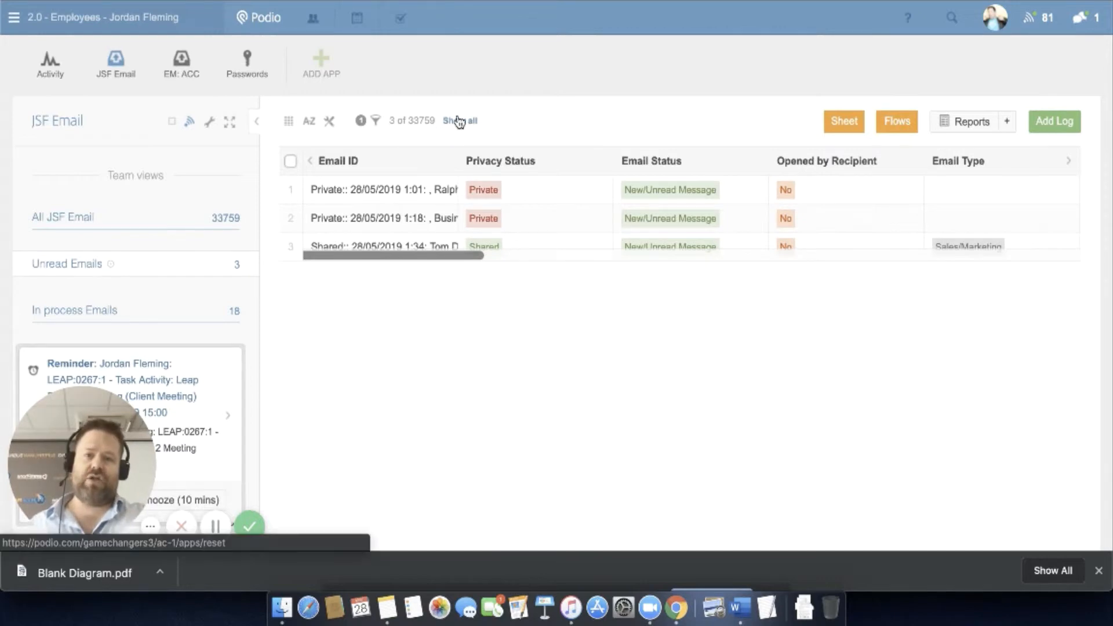
click(376, 120)
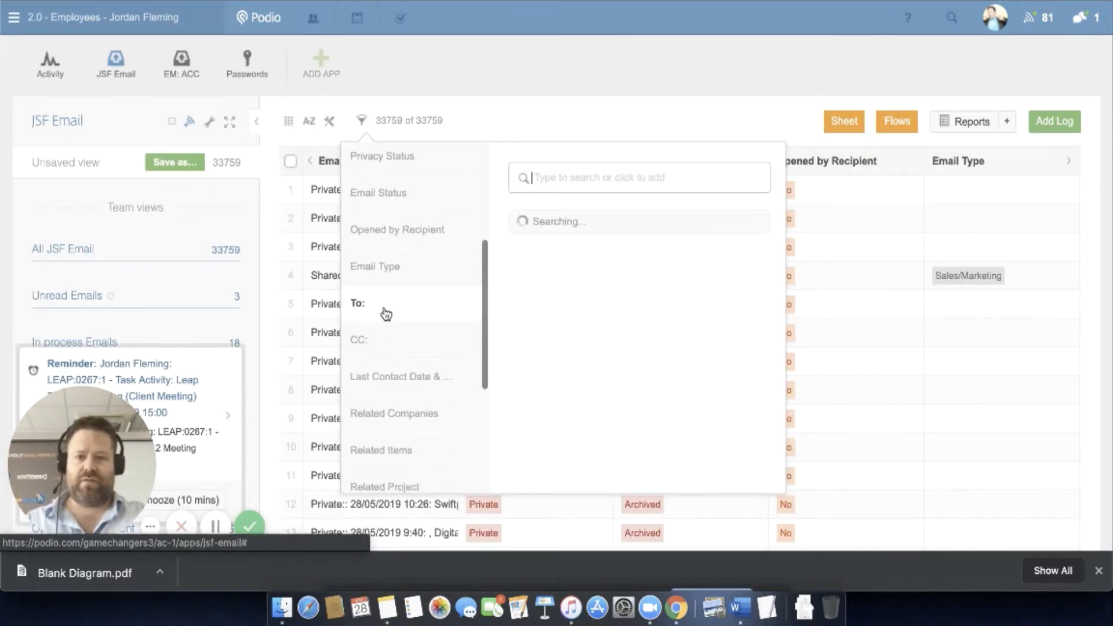
text(Tom d)
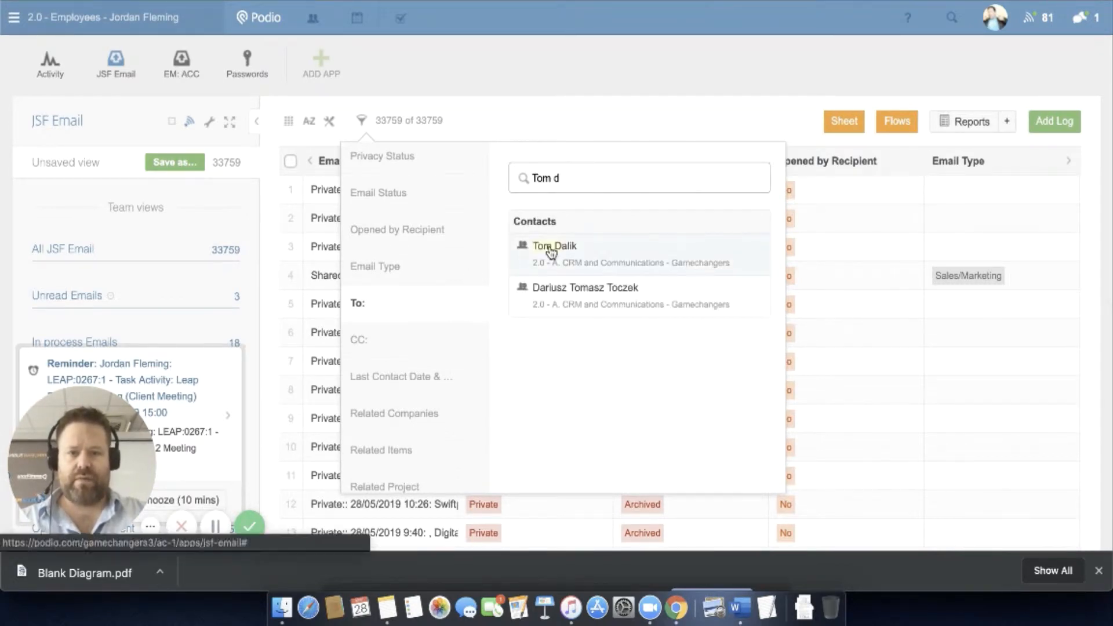
click(554, 246)
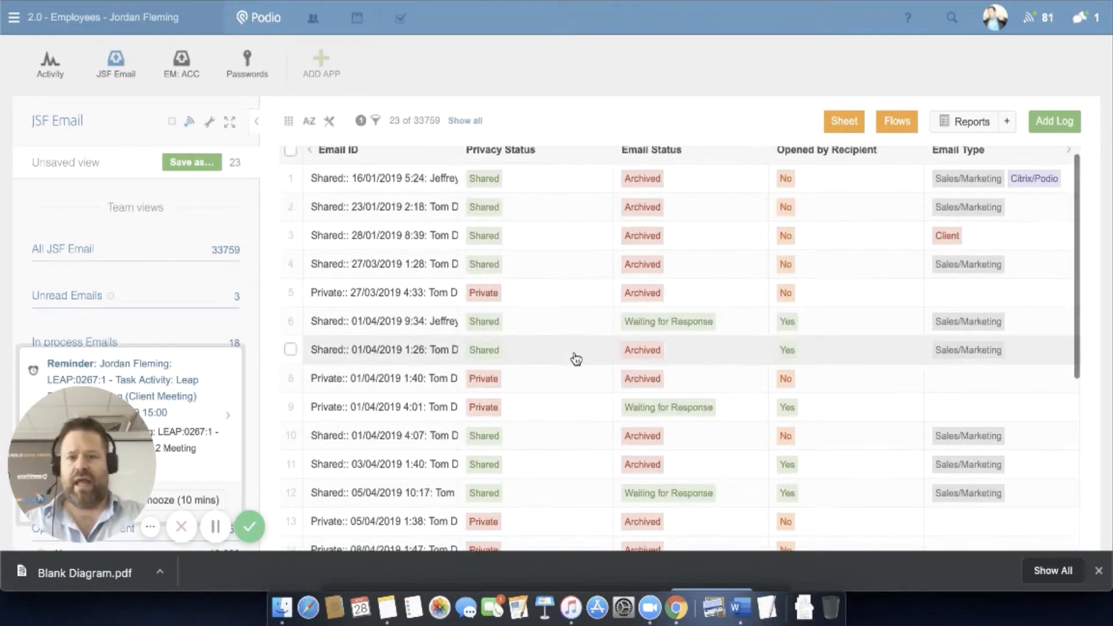
scroll(down, 3)
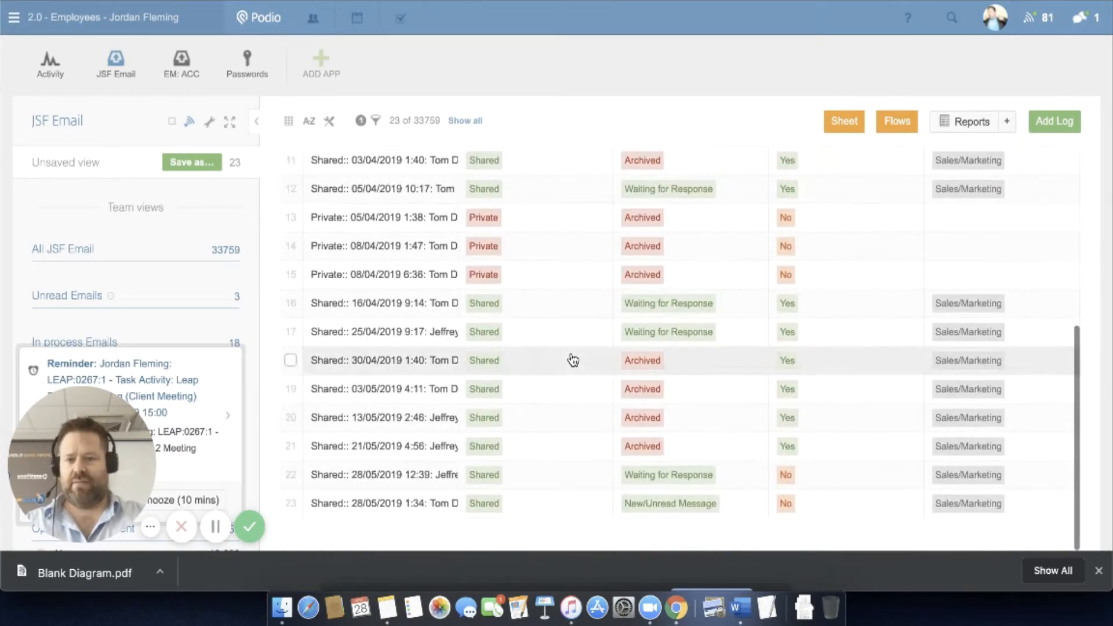
scroll(up, 3)
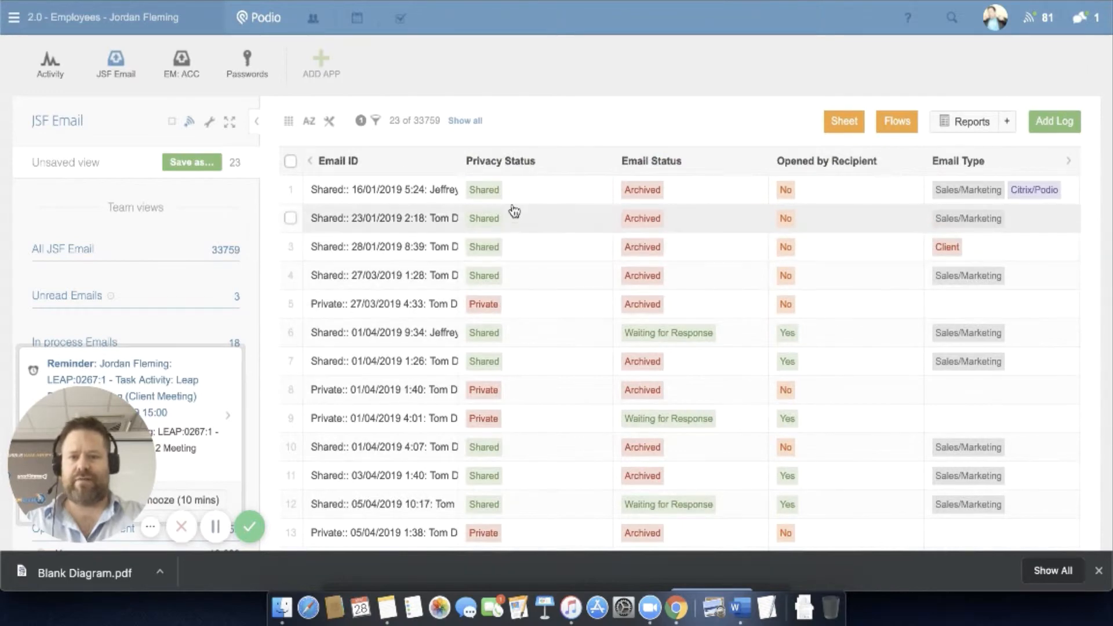
mouse_move(514, 213)
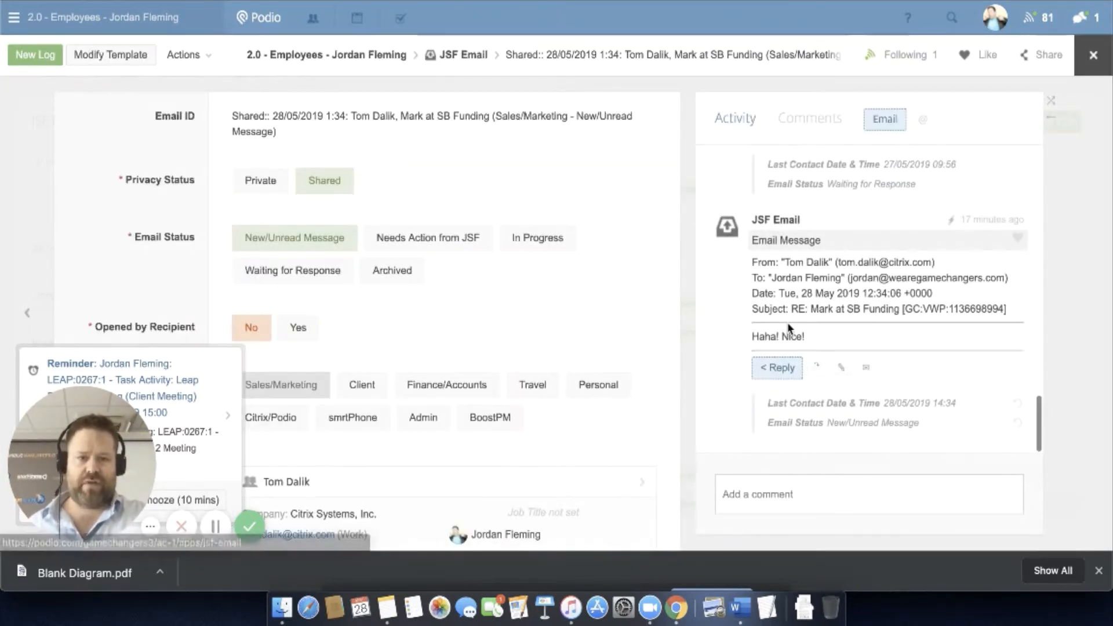
Open a reply to the SB Funding email, discard it unsent, and close the item.
click(776, 367)
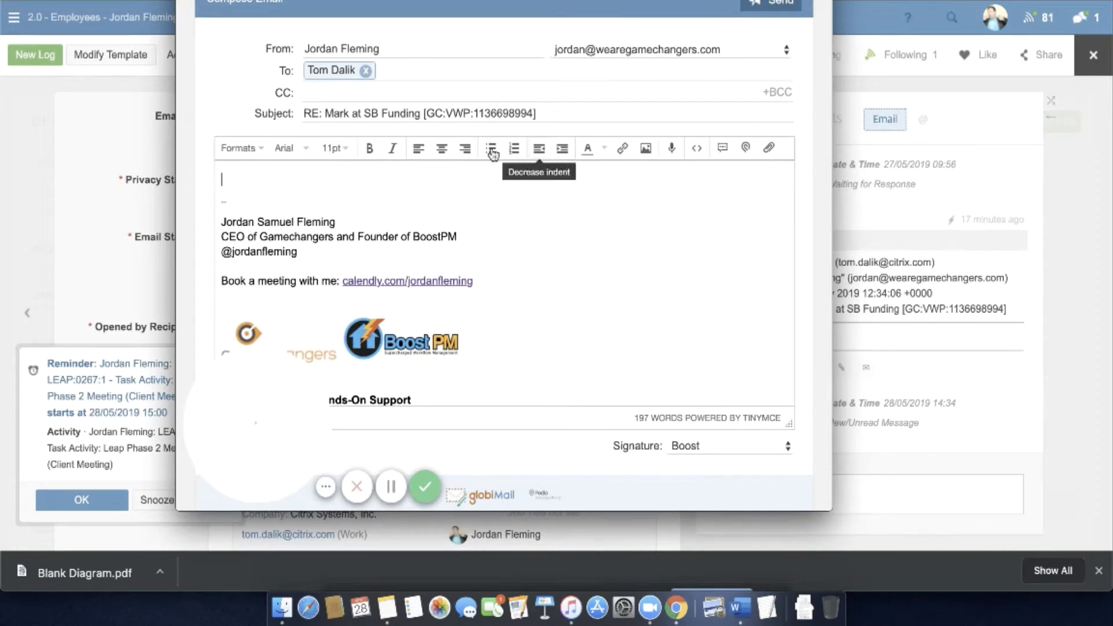
click(355, 487)
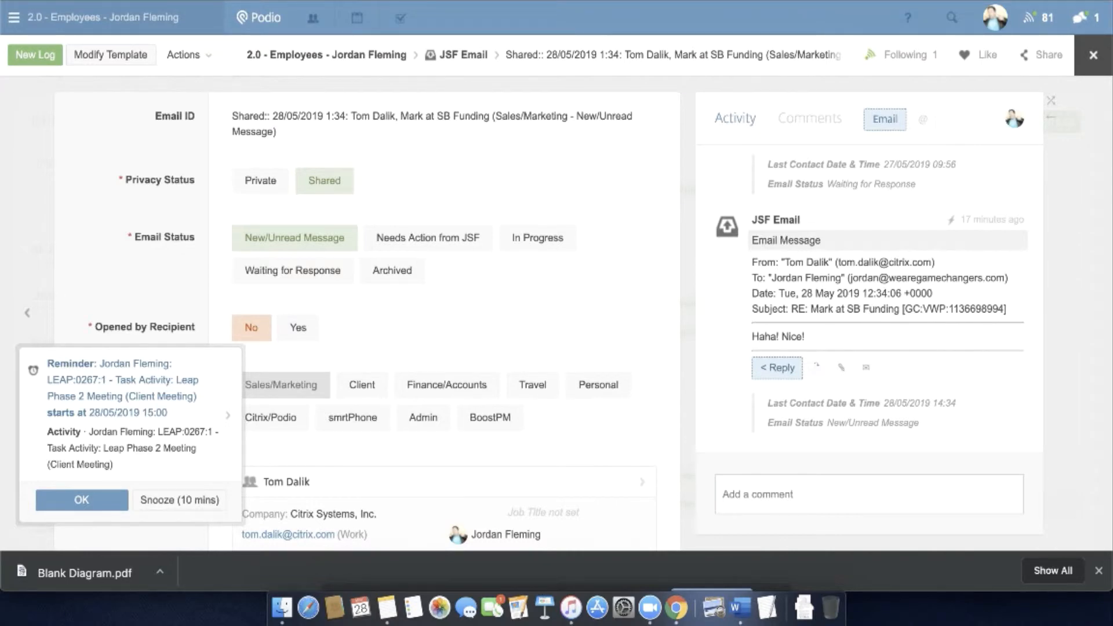
mouse_move(25, 249)
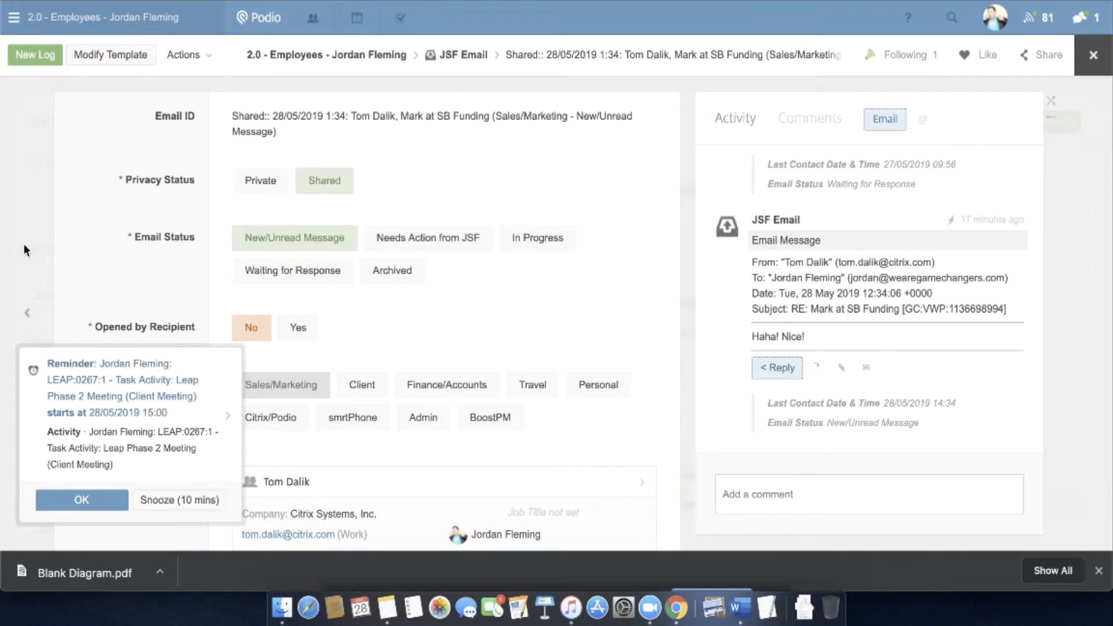
click(1093, 55)
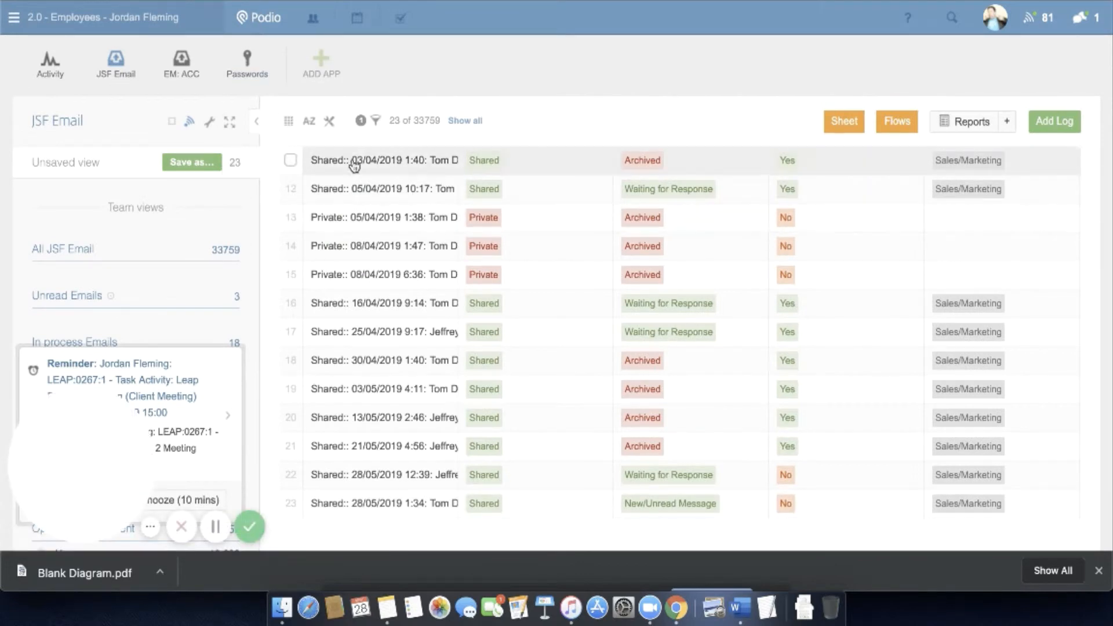
mouse_move(354, 175)
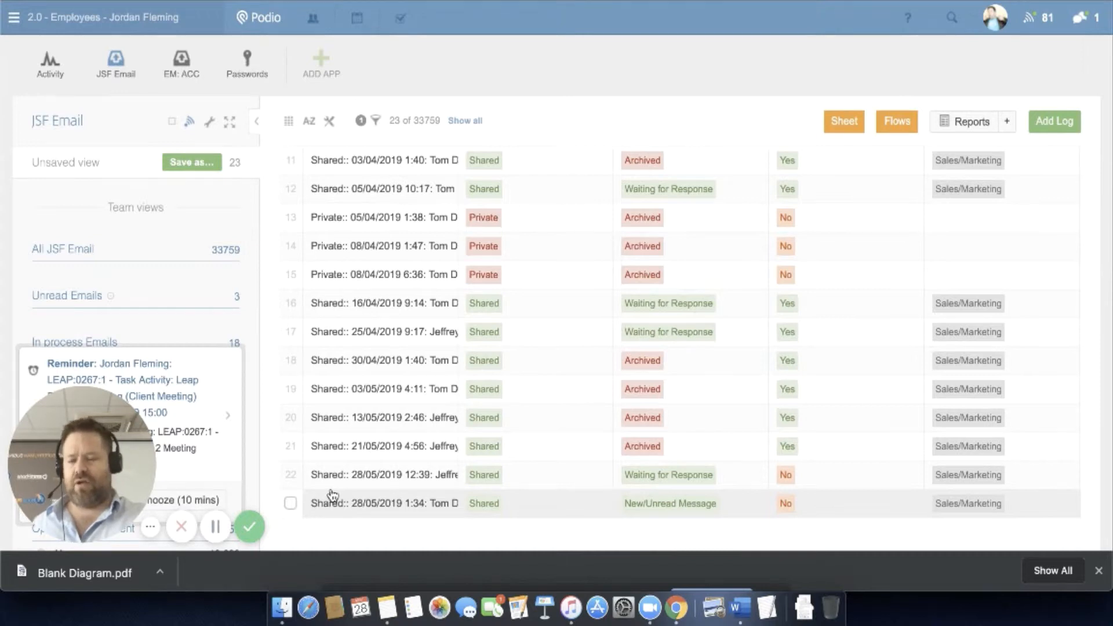
mouse_move(334, 503)
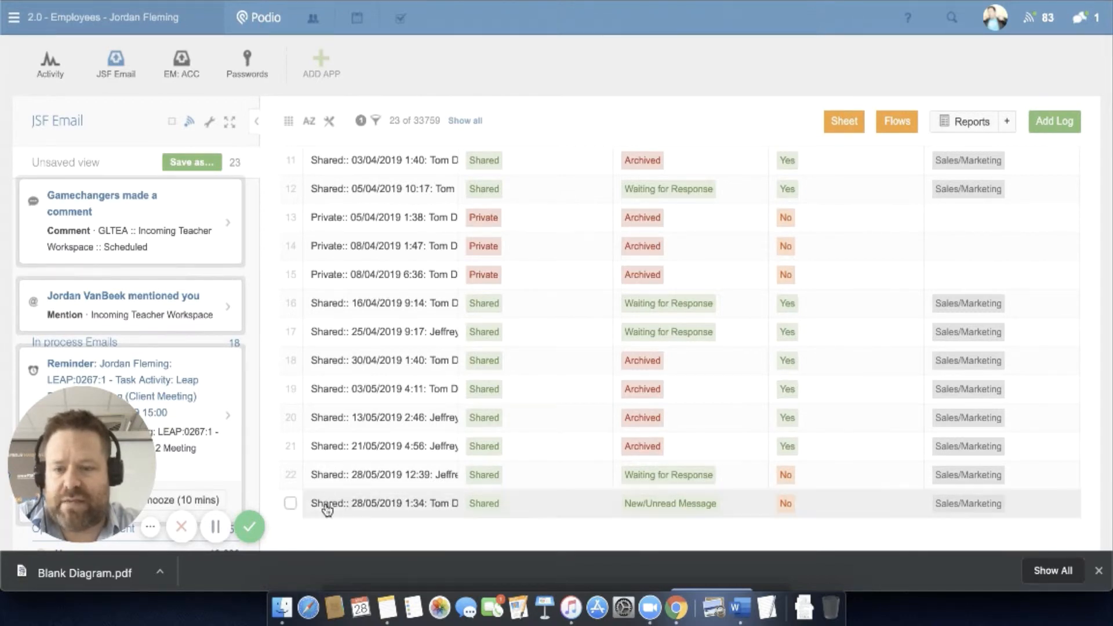
mouse_move(327, 503)
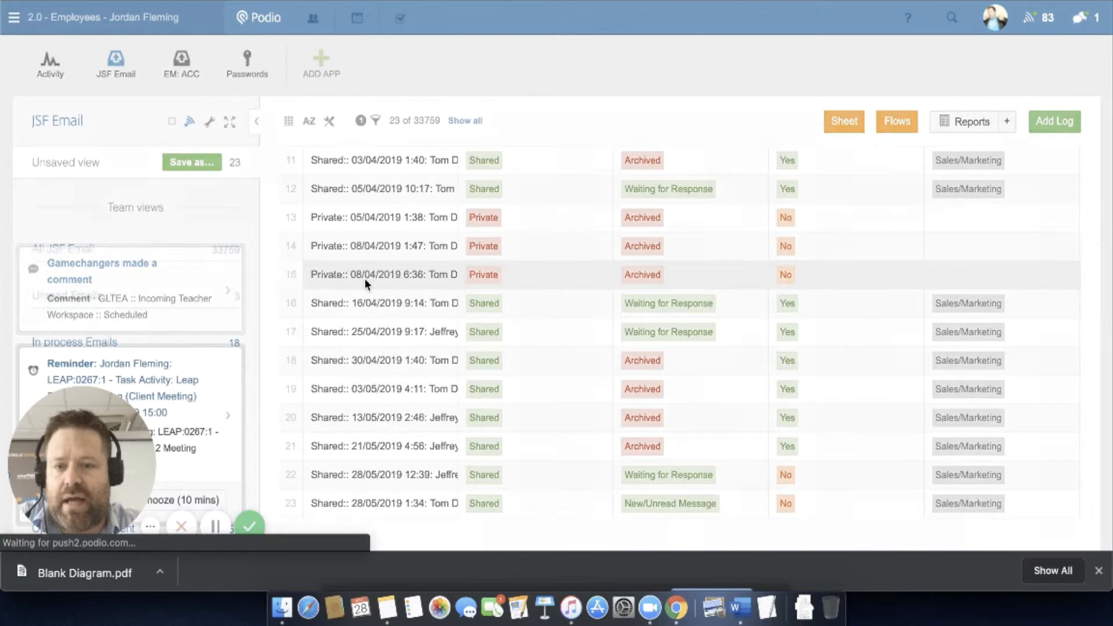
Change the Private 08/04/2019 6:36 SB Funding email's Privacy Status to Shared.
click(383, 275)
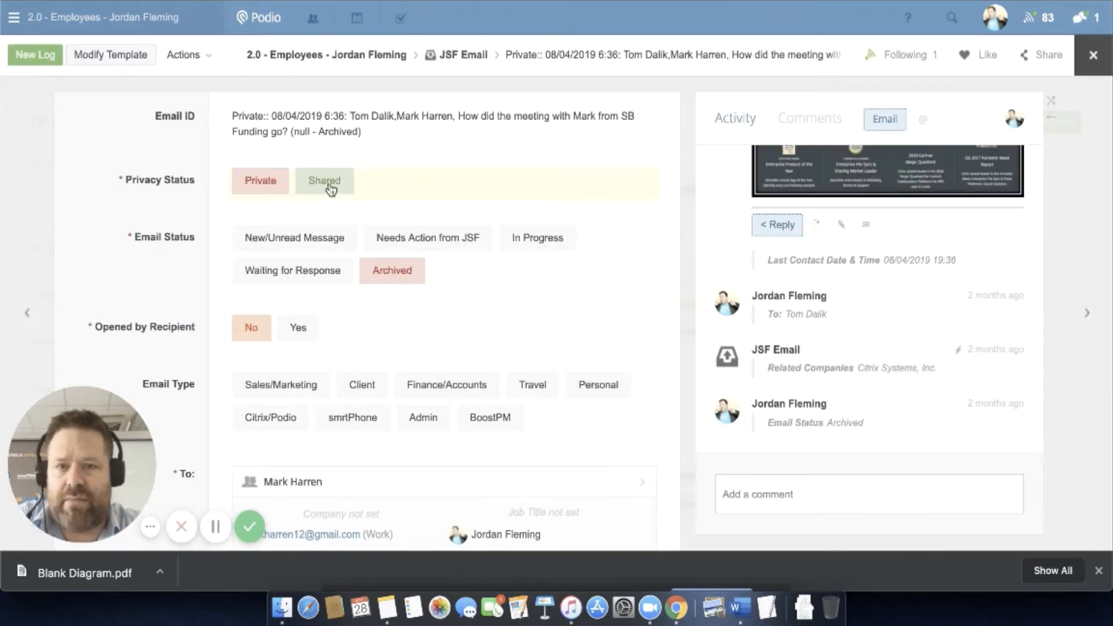
click(323, 180)
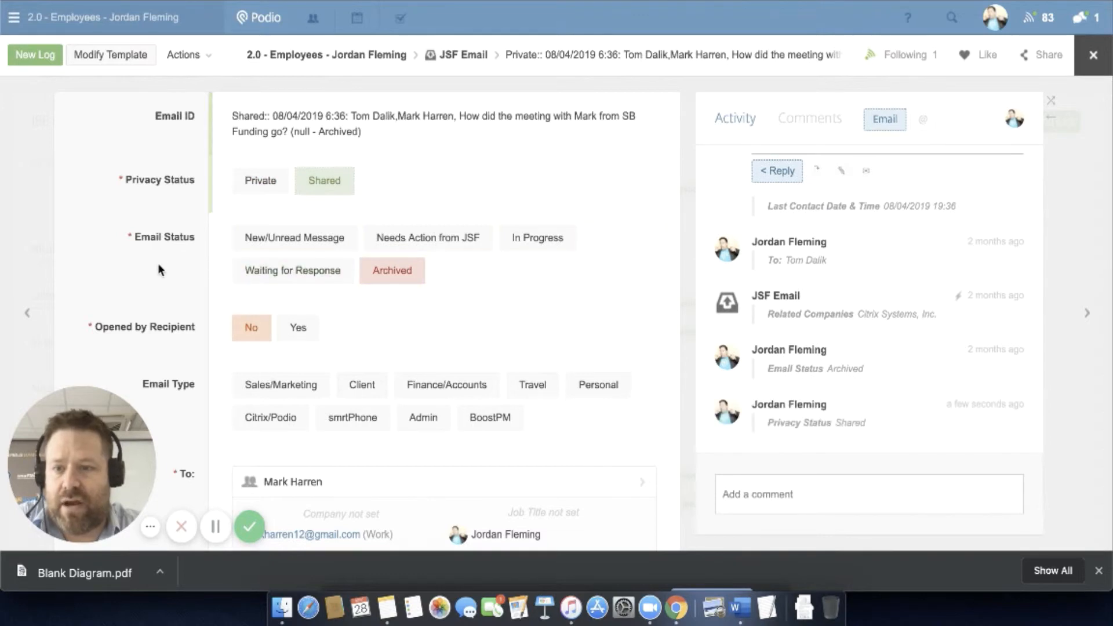
mouse_move(41, 199)
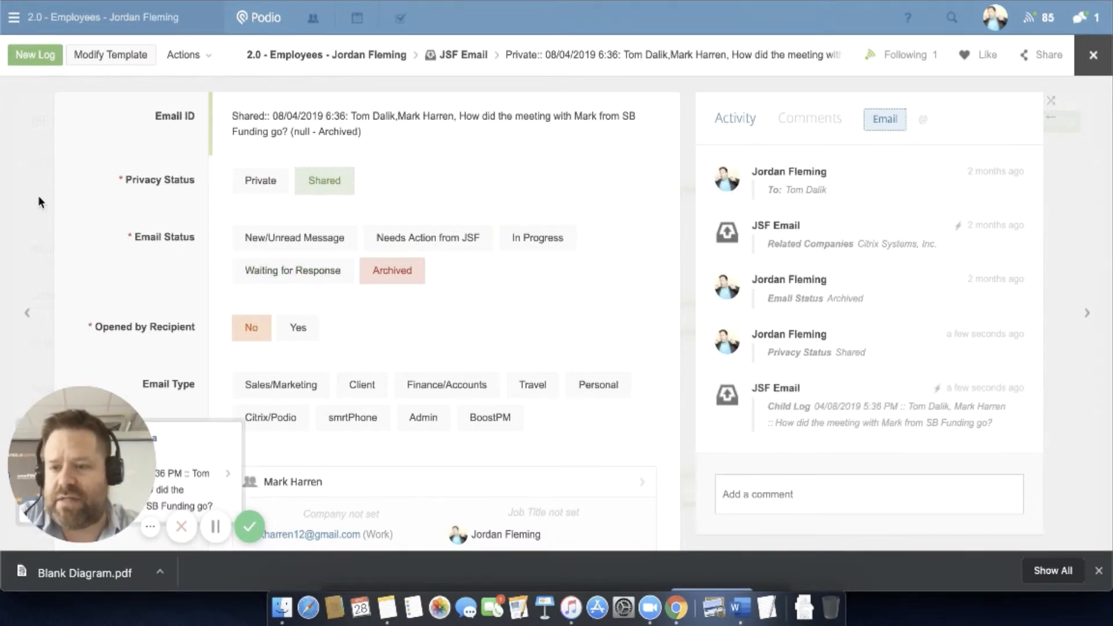
click(1092, 54)
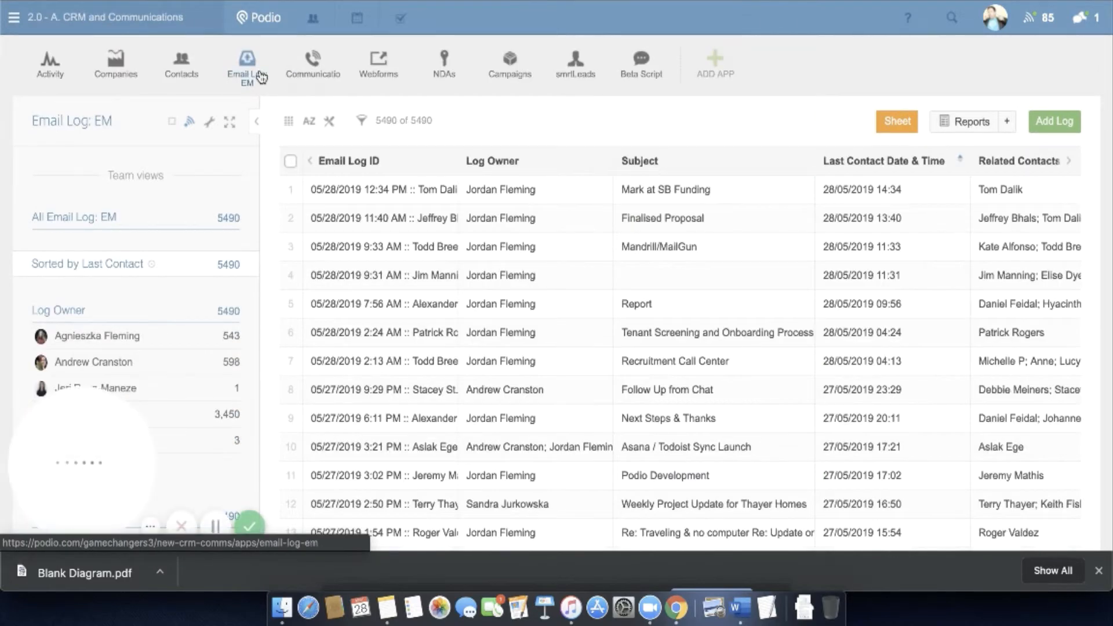
mouse_move(246, 64)
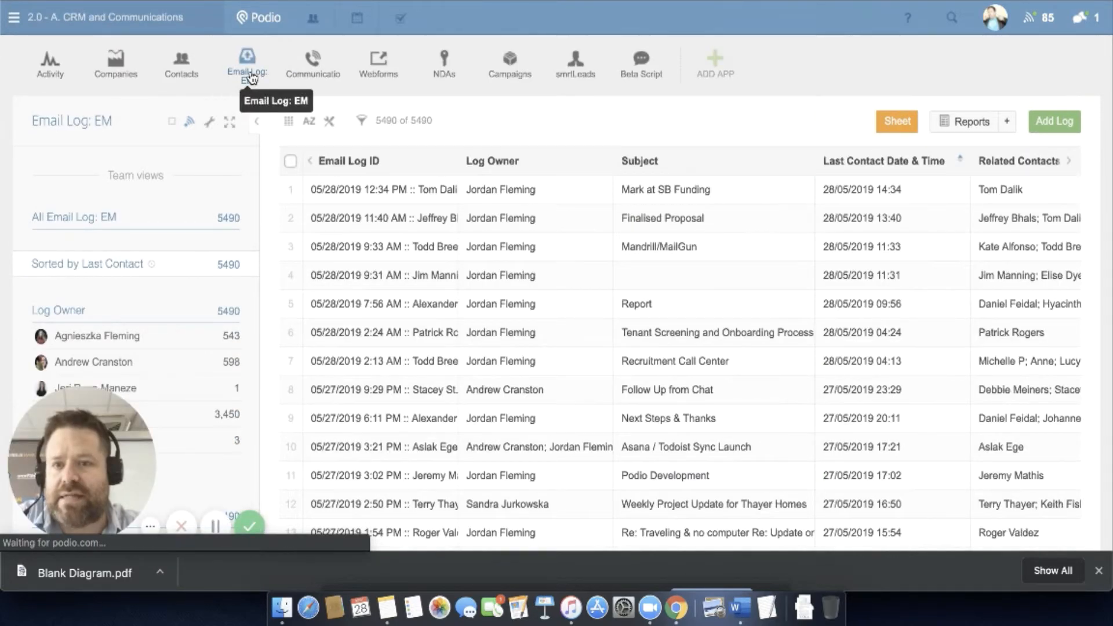
Reload Email Log: EM to show 5,491 logs with the SB Funding meeting email first.
click(246, 64)
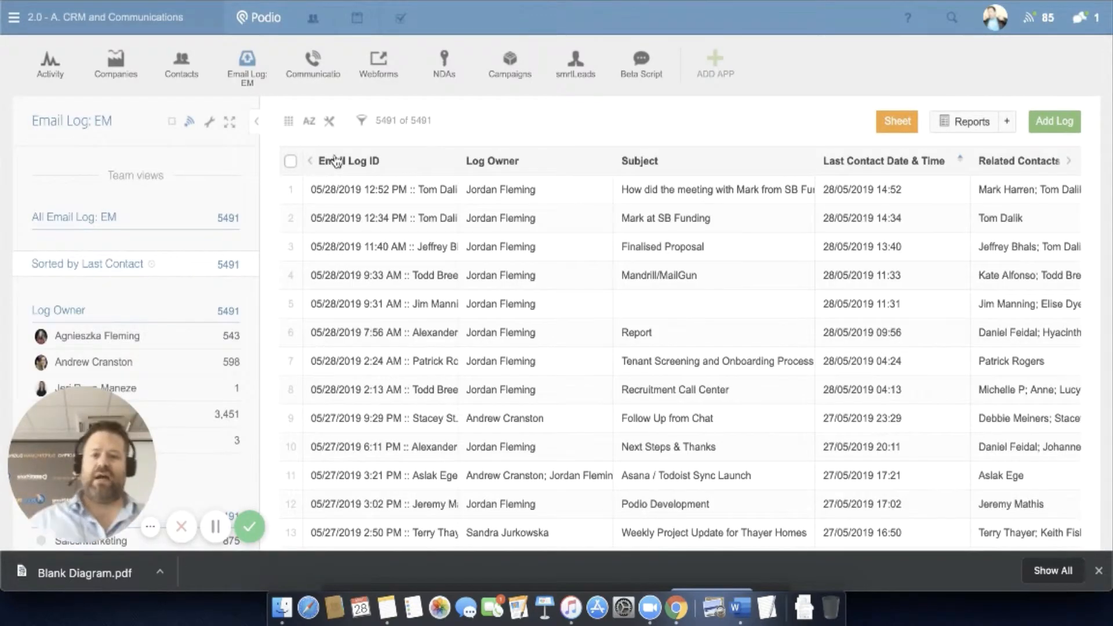
mouse_move(419, 190)
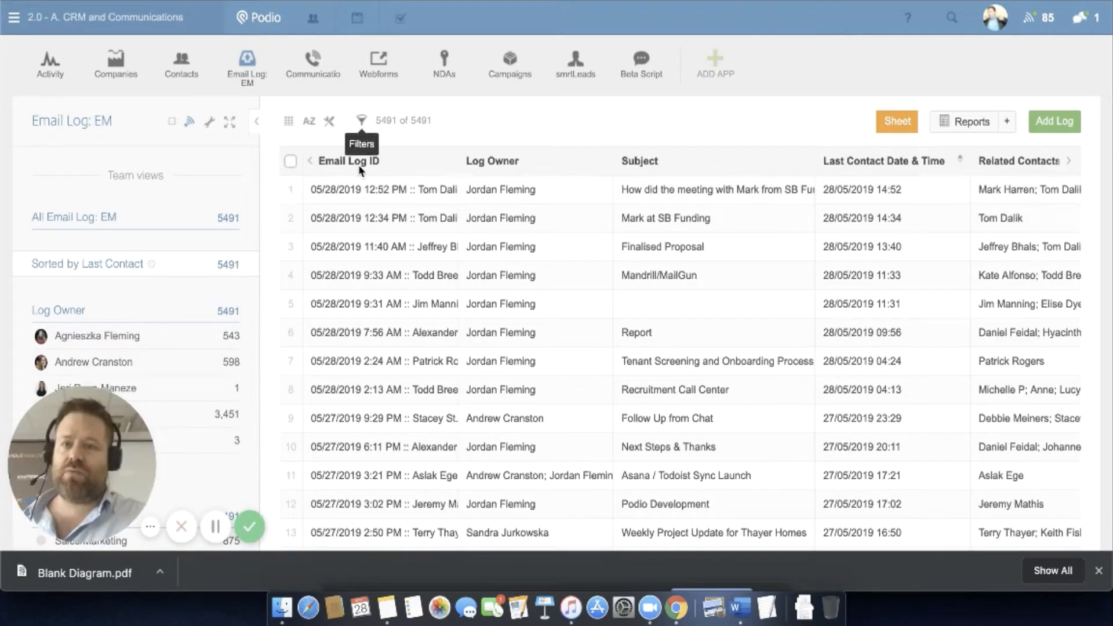
mouse_move(370, 218)
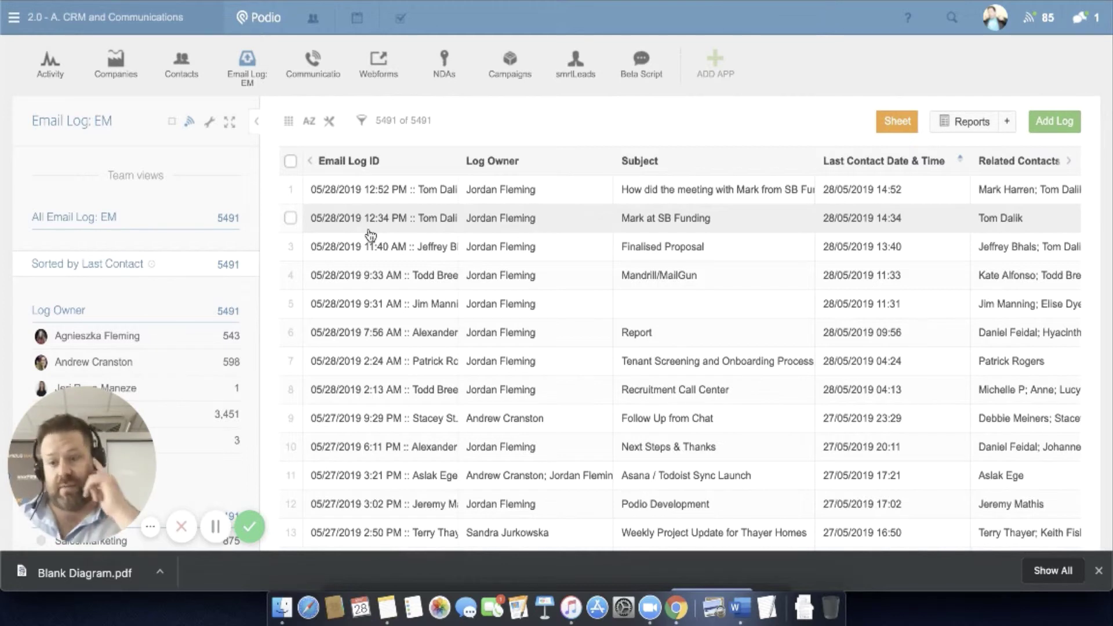
mouse_move(369, 234)
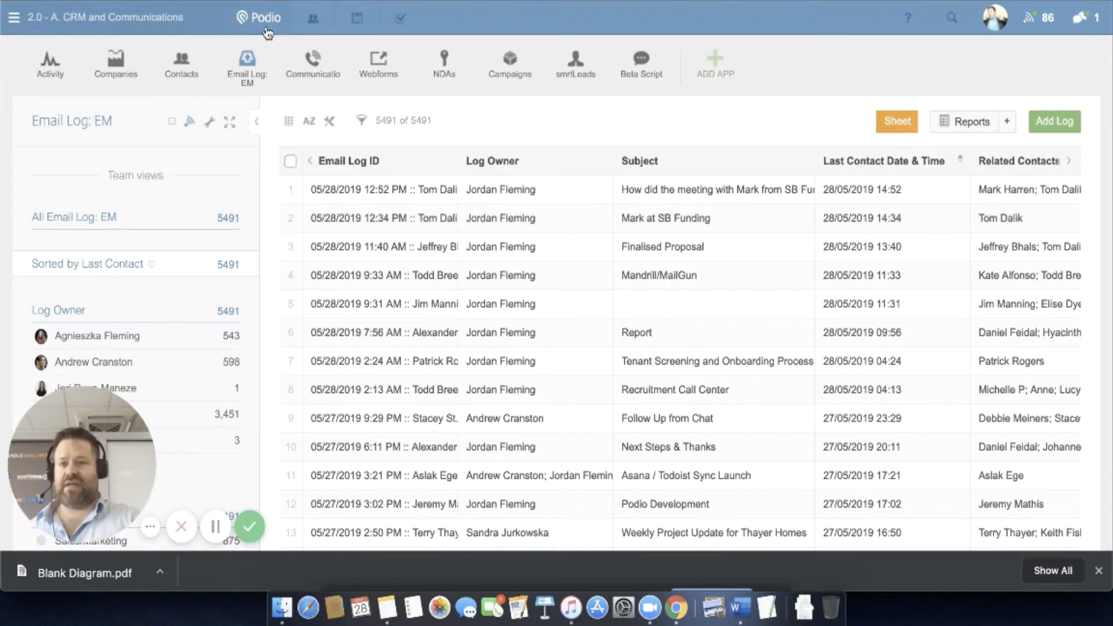
mouse_move(254, 105)
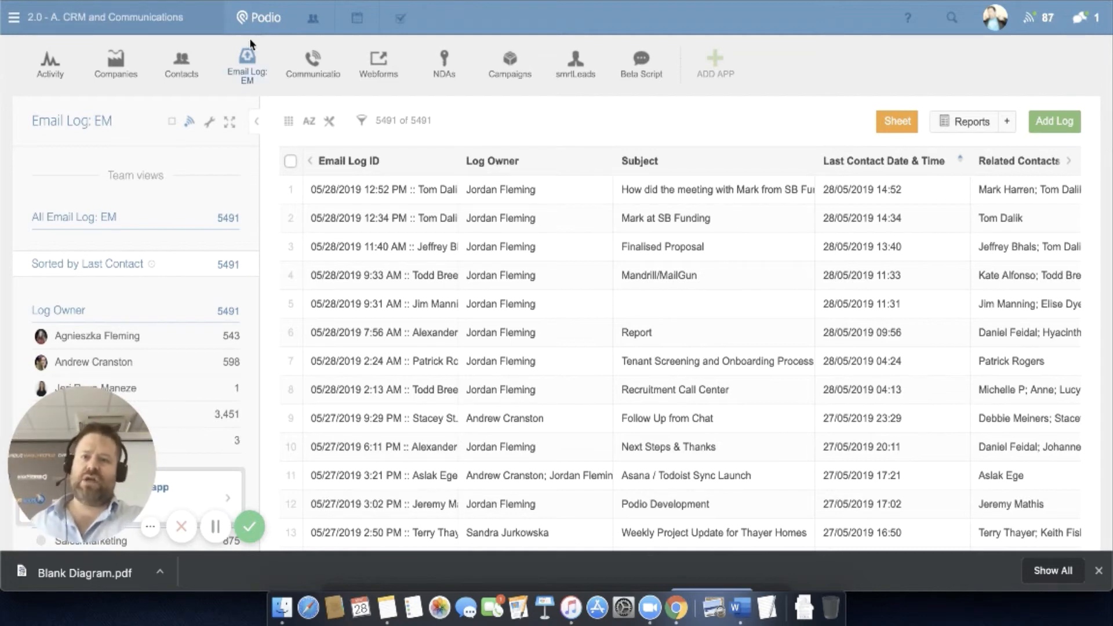
Back in the JSF Email app, show the Unread Emails view listing 3 emails.
click(115, 63)
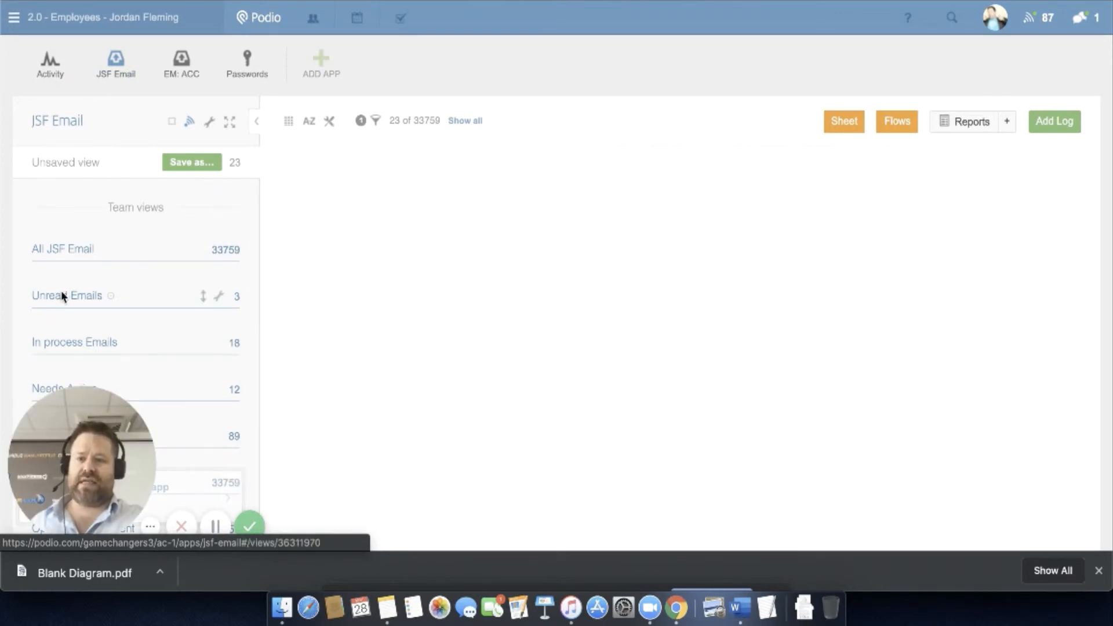
click(67, 295)
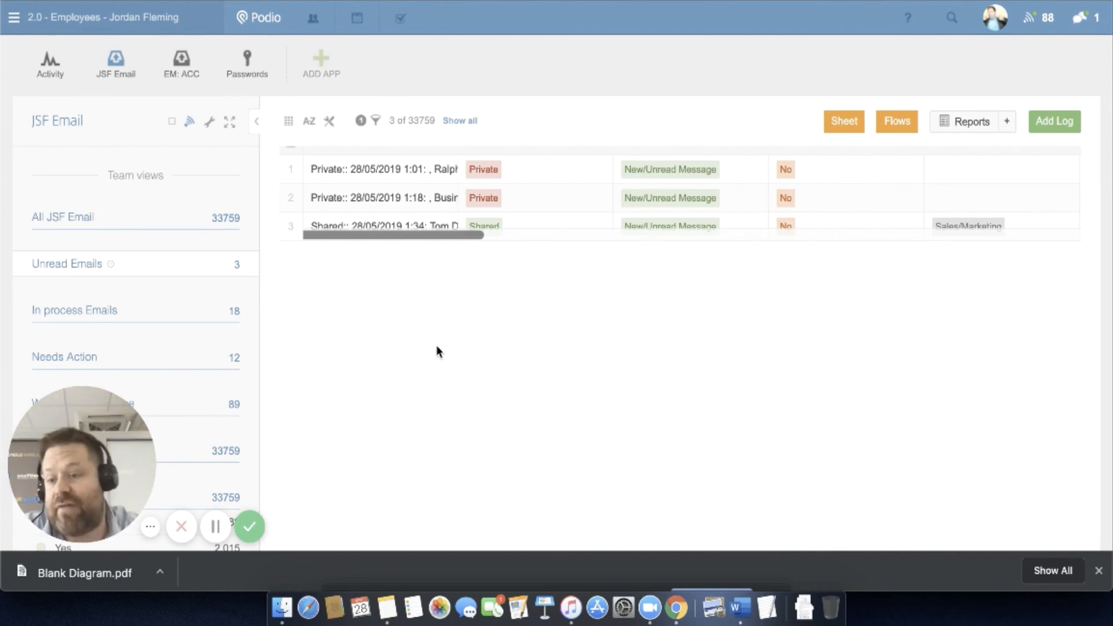
mouse_move(426, 368)
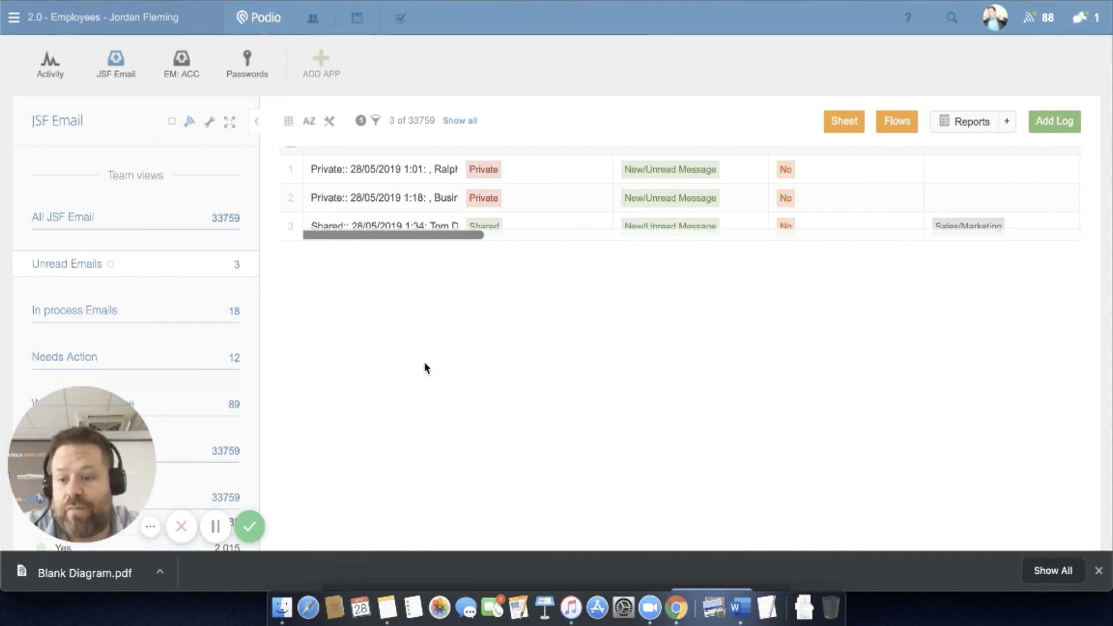